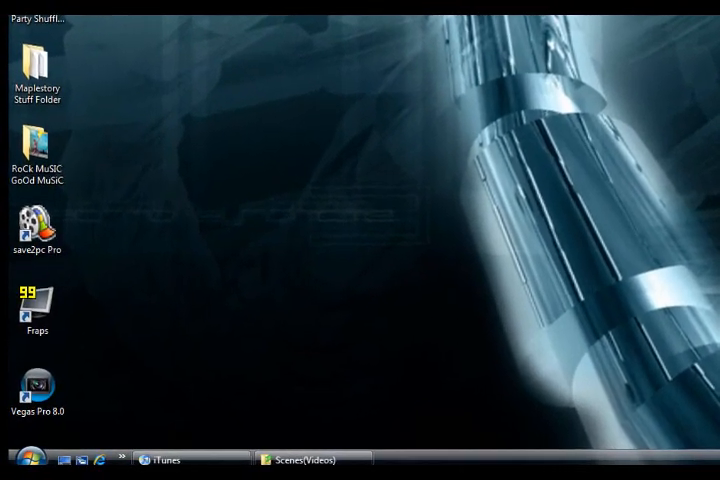
- Reach the Control Panel category home through the Start menu
left_click(20, 453)
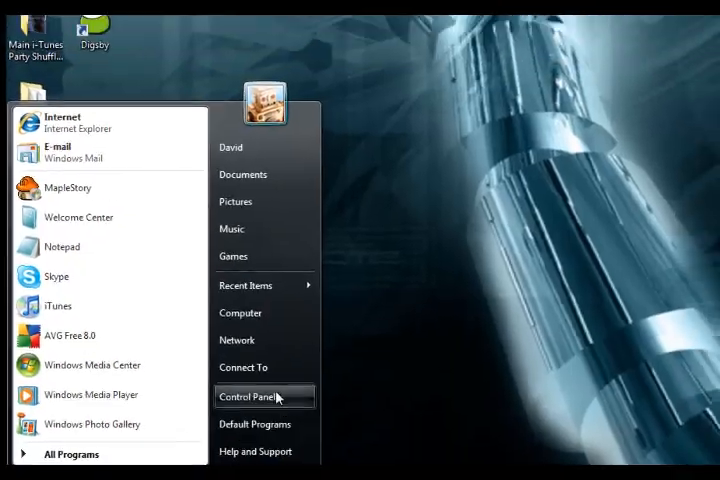
left_click(249, 396)
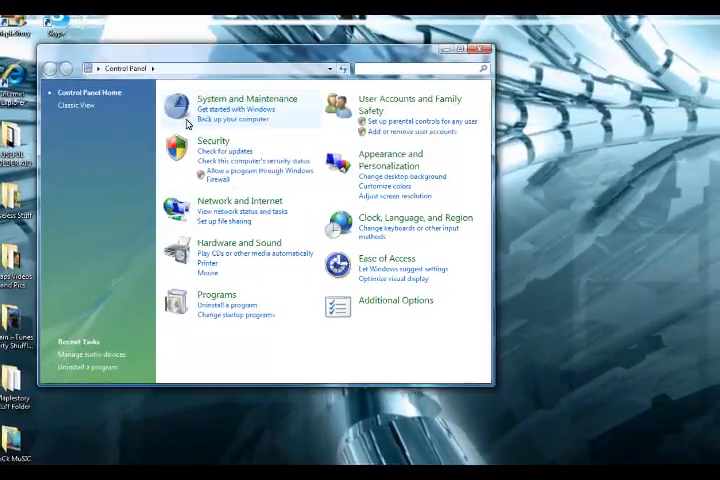
- Enter System and Maintenance and its Power Options, aiming for the High Performance plan
left_click(243, 98)
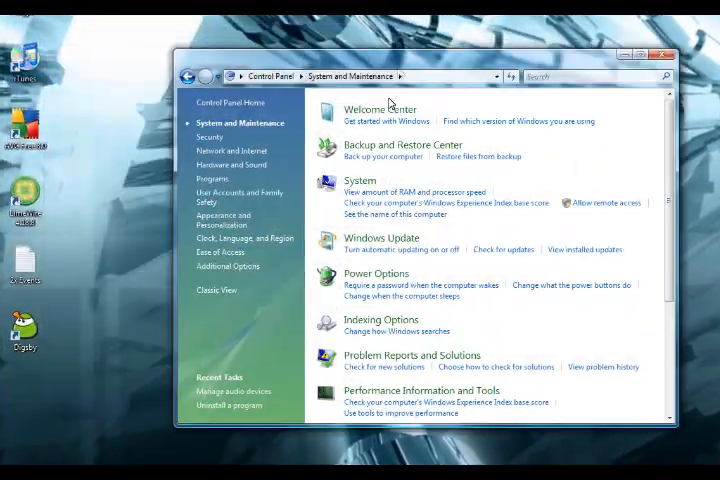
left_click(375, 273)
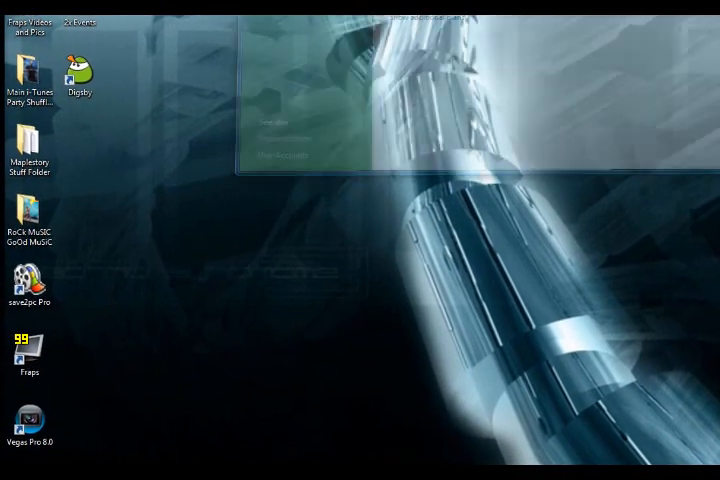
- Launch System Configuration by running msconfig from the Start Search box
left_click(15, 460)
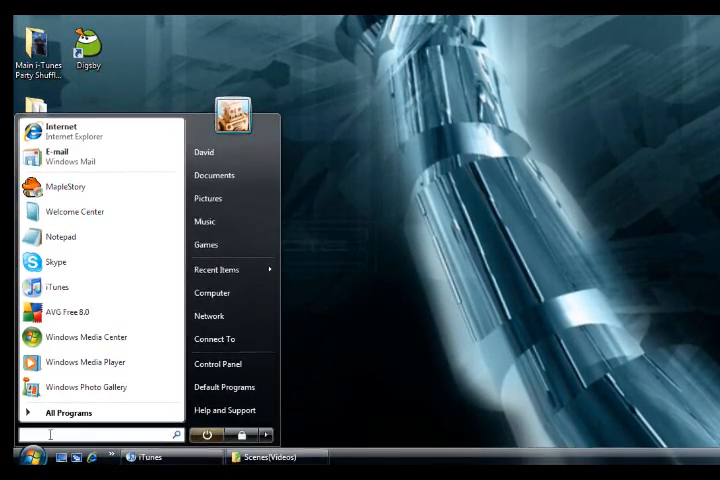
type("msconfig")
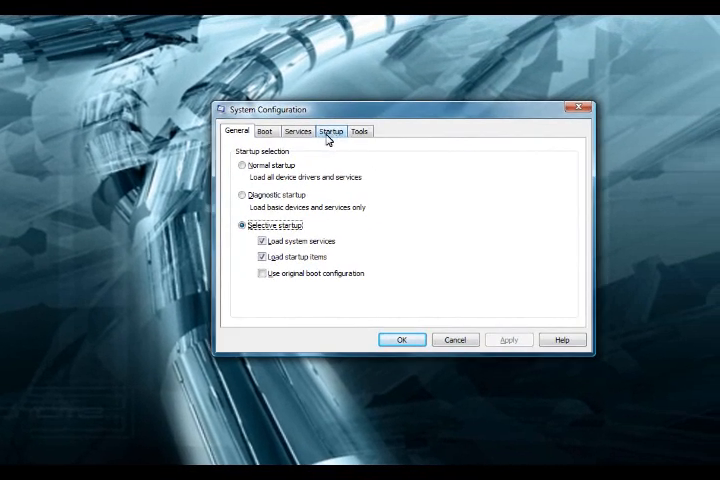
- Review the Startup list of programs, leaving every entry checked
left_click(329, 131)
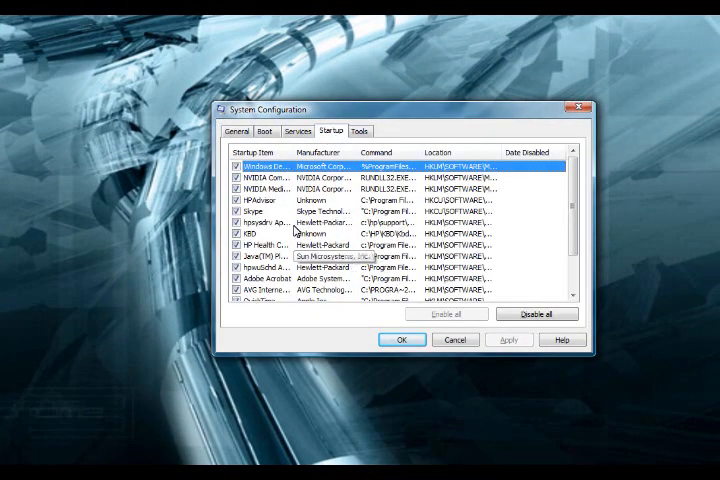
scroll("down", 3)
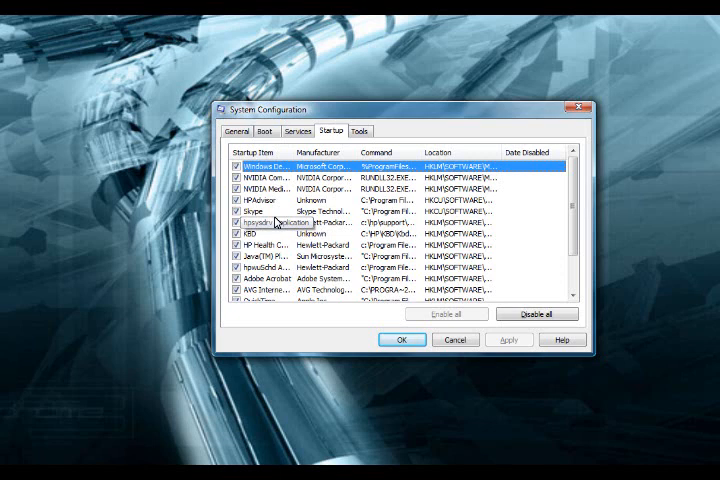
scroll("down", 3)
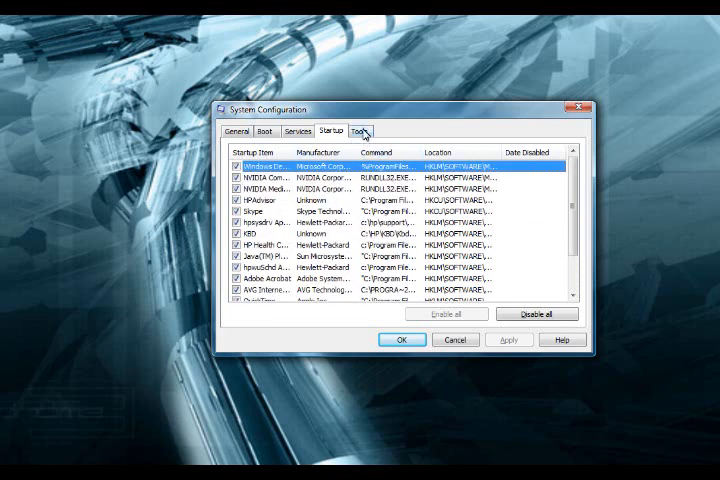
- Select the Disable UAC entry in the Tools list, ready to launch
left_click(357, 131)
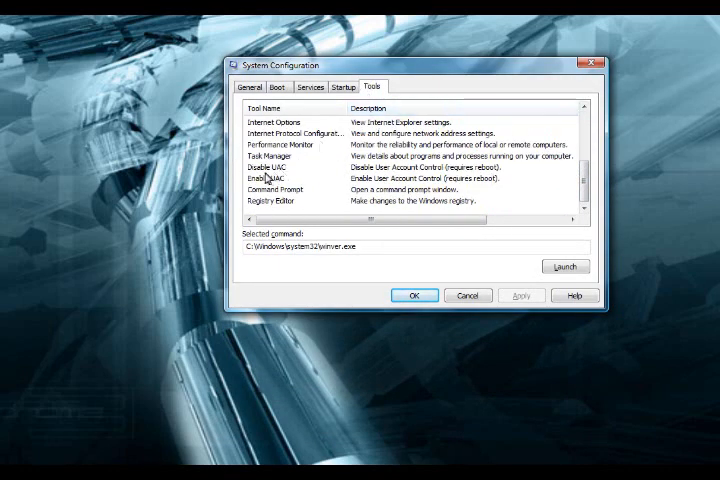
left_click(268, 167)
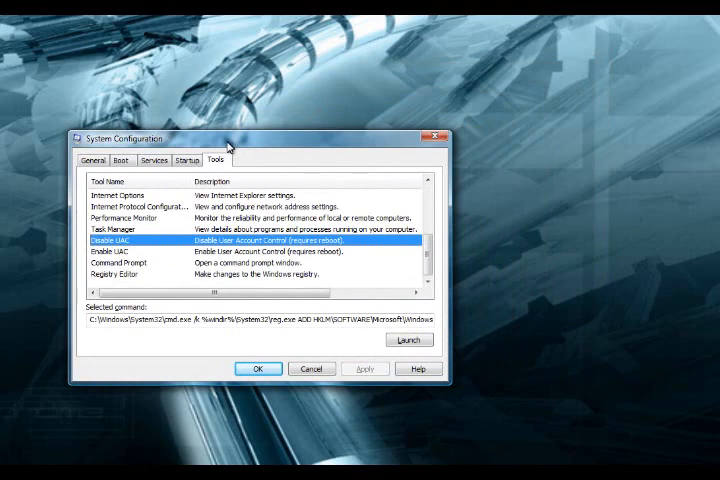
mouse_move(180, 228)
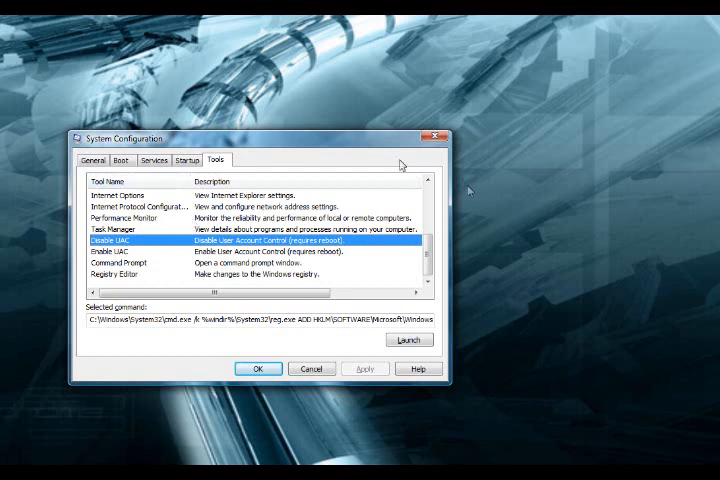
mouse_move(360, 242)
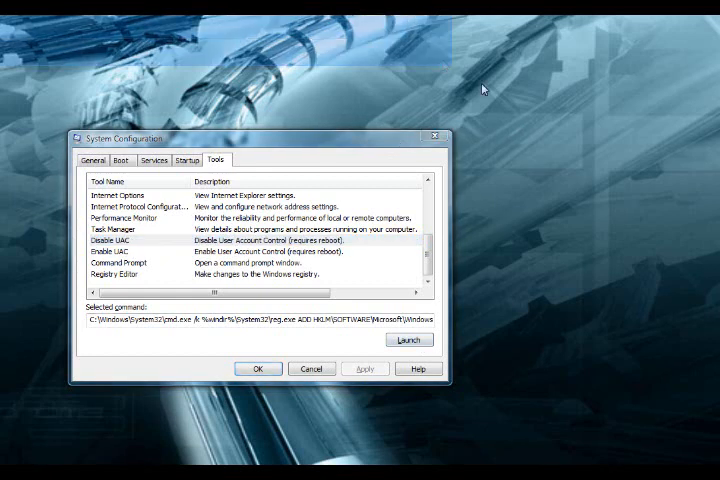
mouse_move(533, 138)
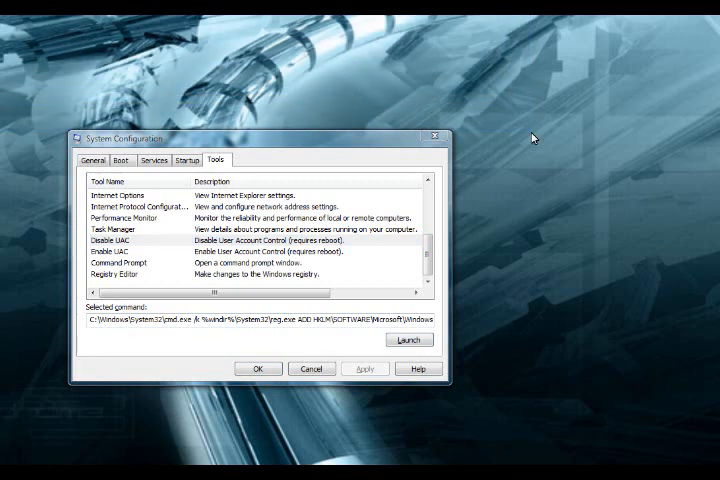